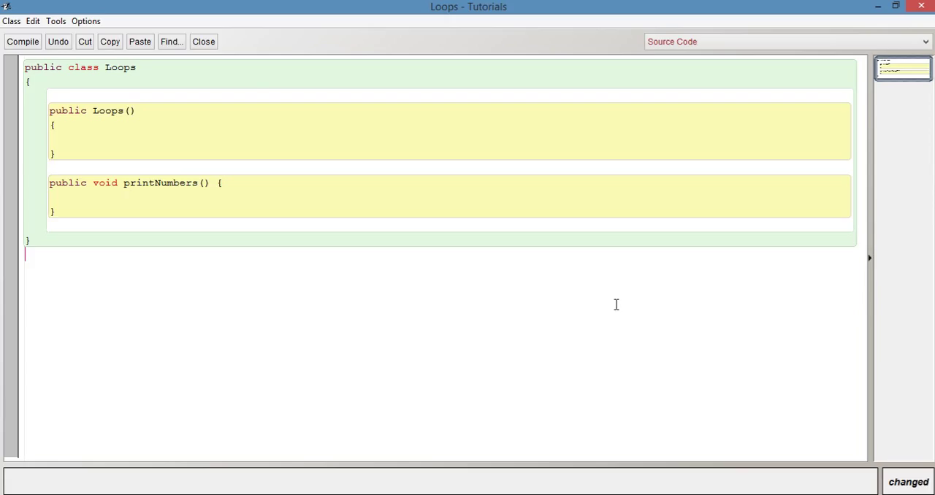
pyautogui.moveTo(414, 193)
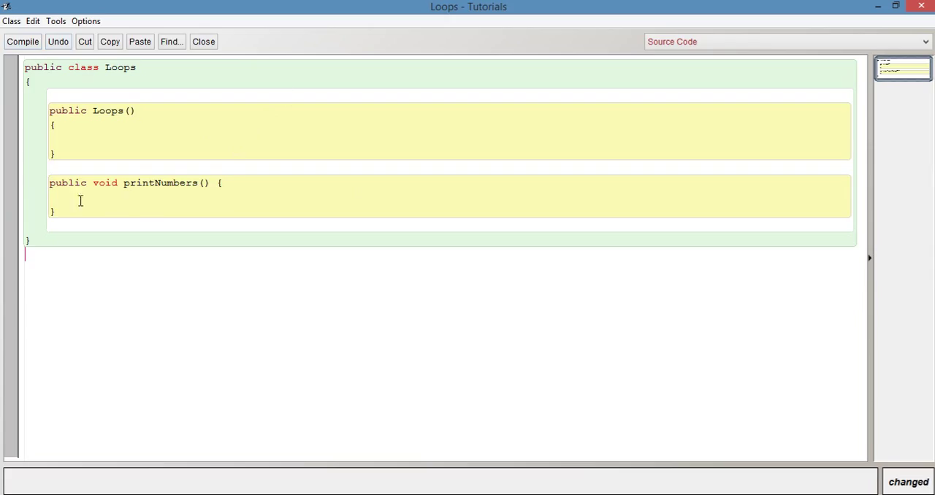
# - Insert an empty while() loop into the printNumbers method body
pyautogui.click(74, 198)
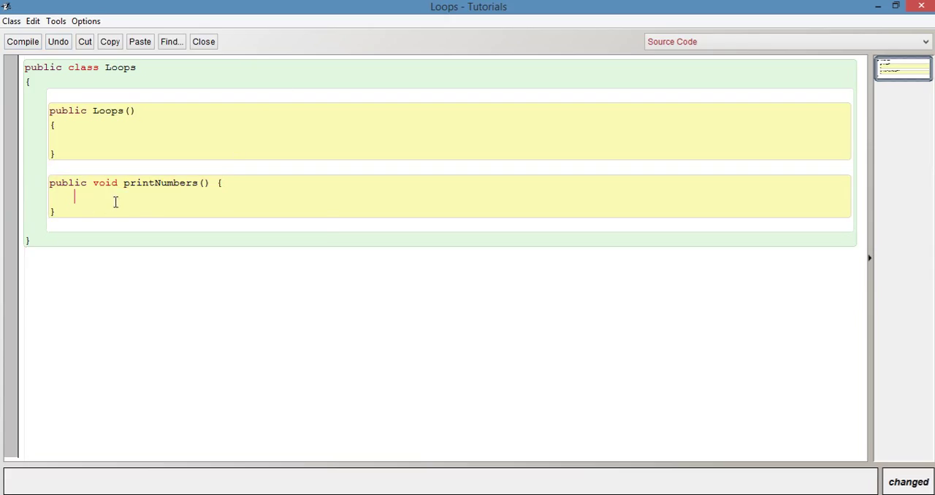
pyautogui.write('whil')
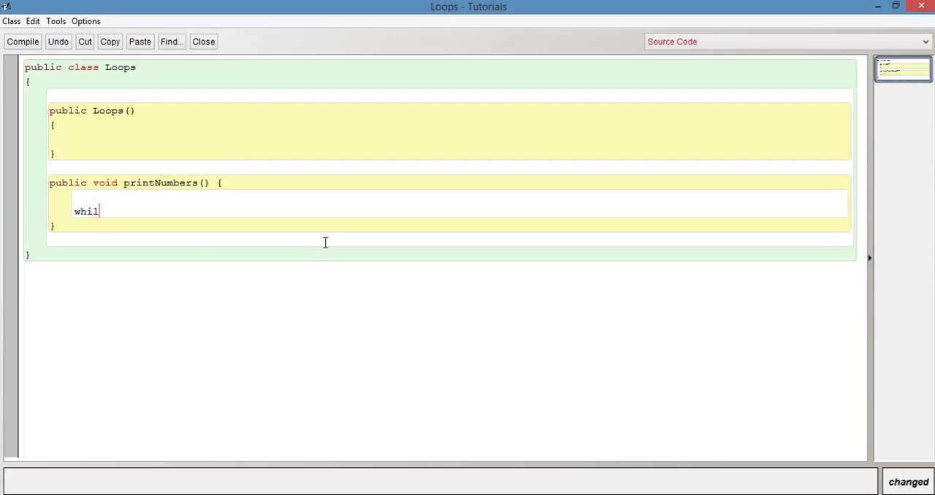
pyautogui.write('e() {')
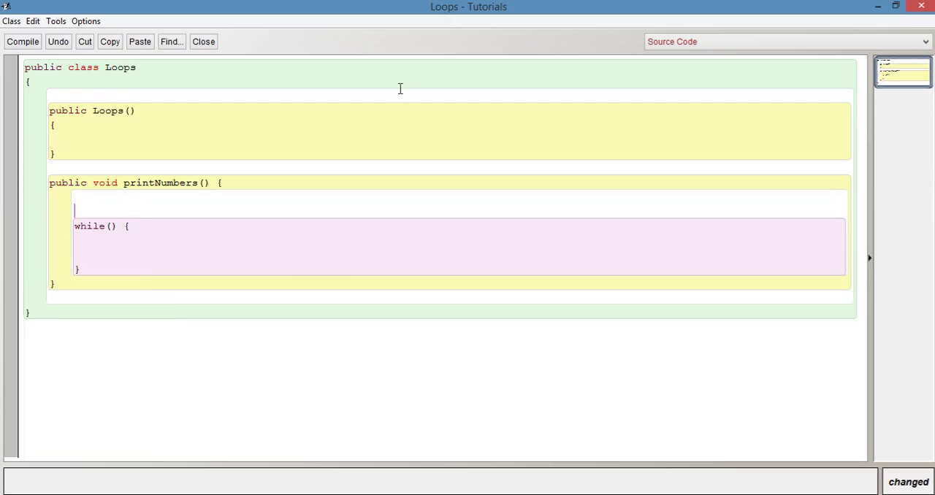
# - Declare int val = 0; above the loop and set the condition to val < 10
pyautogui.write('int v')
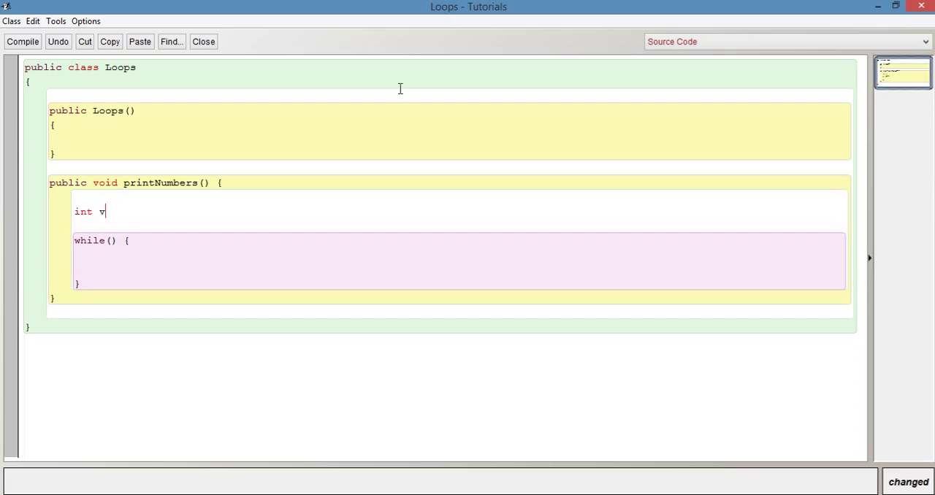
pyautogui.write('al = 0;')
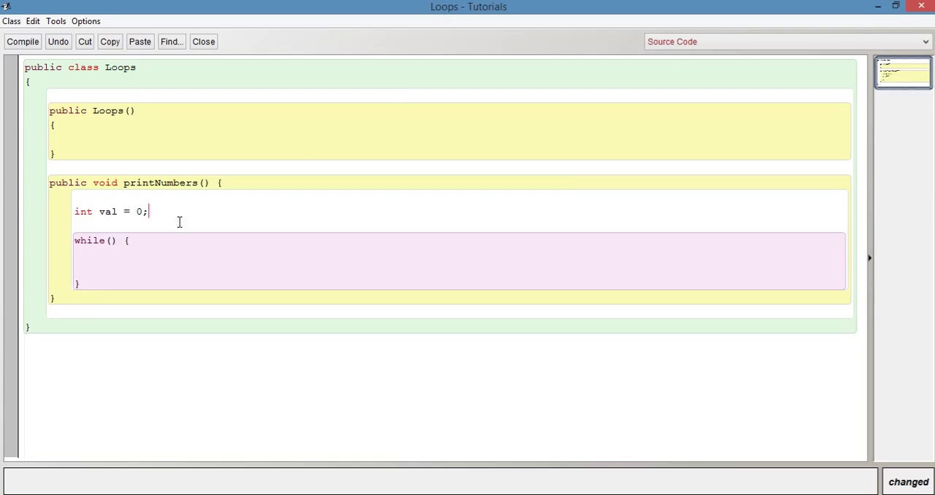
pyautogui.click(112, 241)
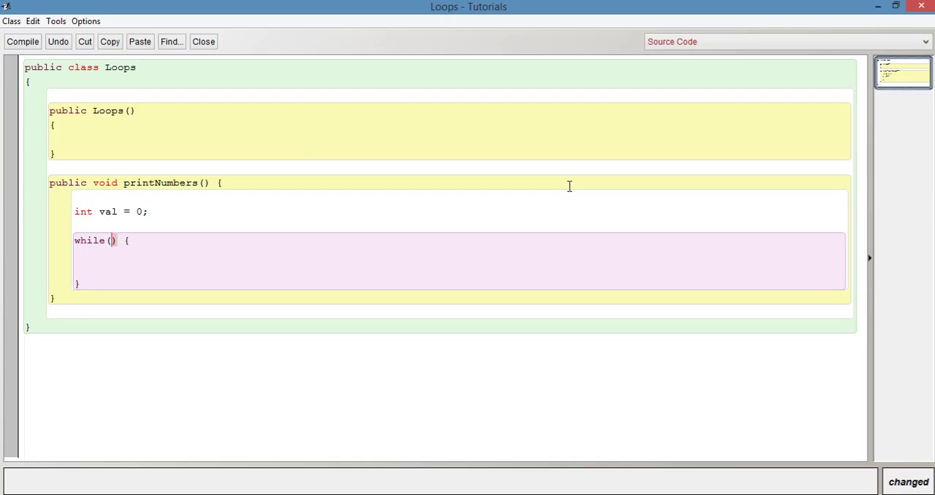
pyautogui.write('val')
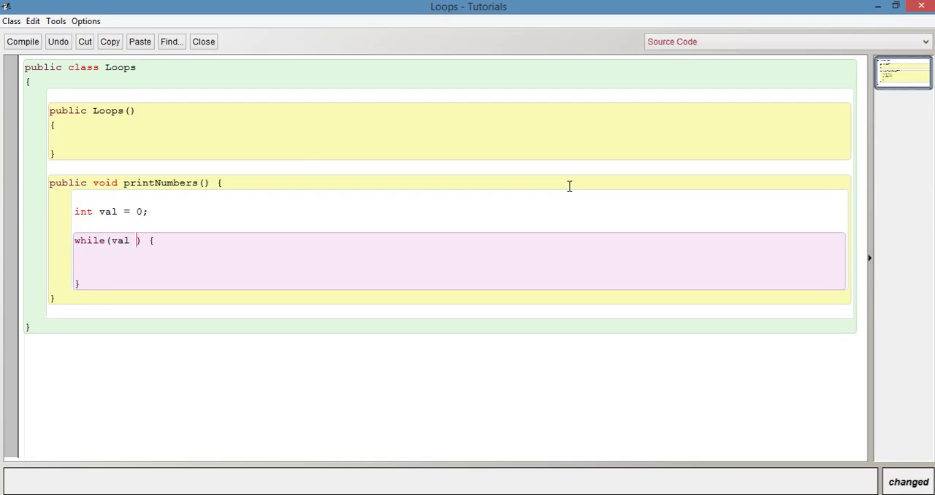
pyautogui.write('< 10')
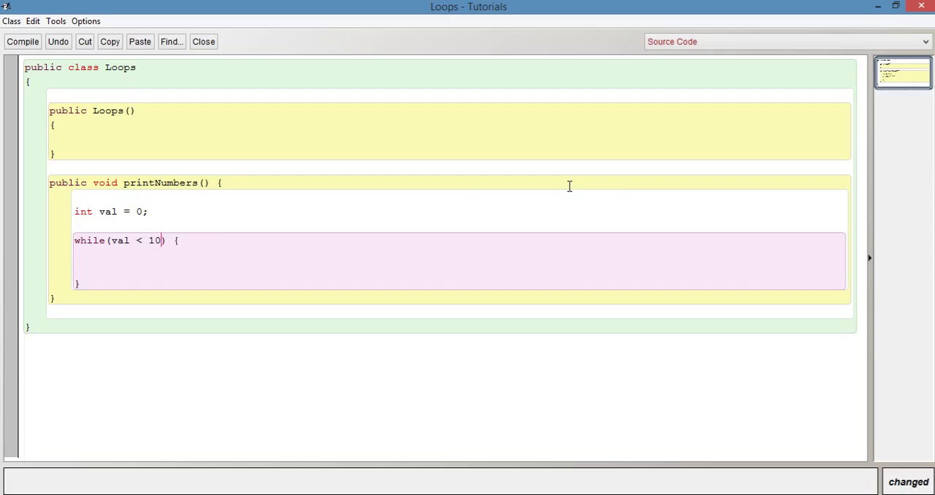
# - Fill the loop body with System.out.println(val); and val++;
pyautogui.click(98, 255)
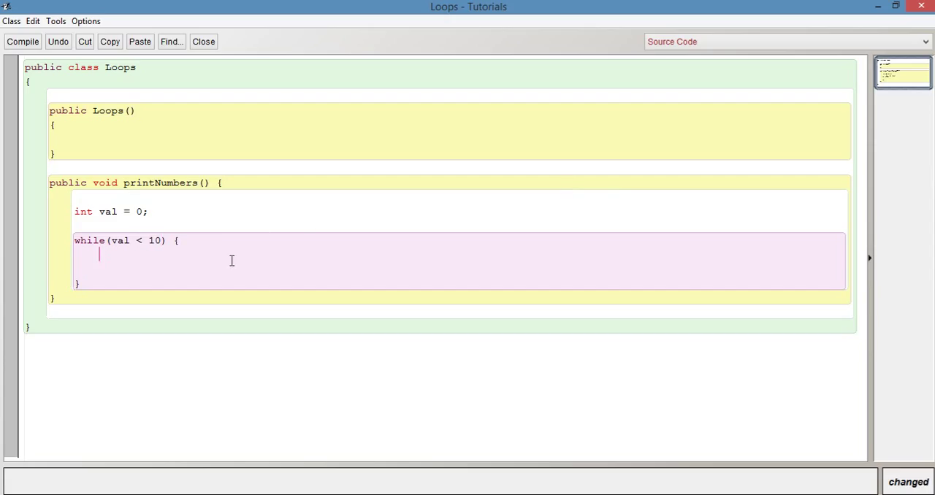
pyautogui.write('s')
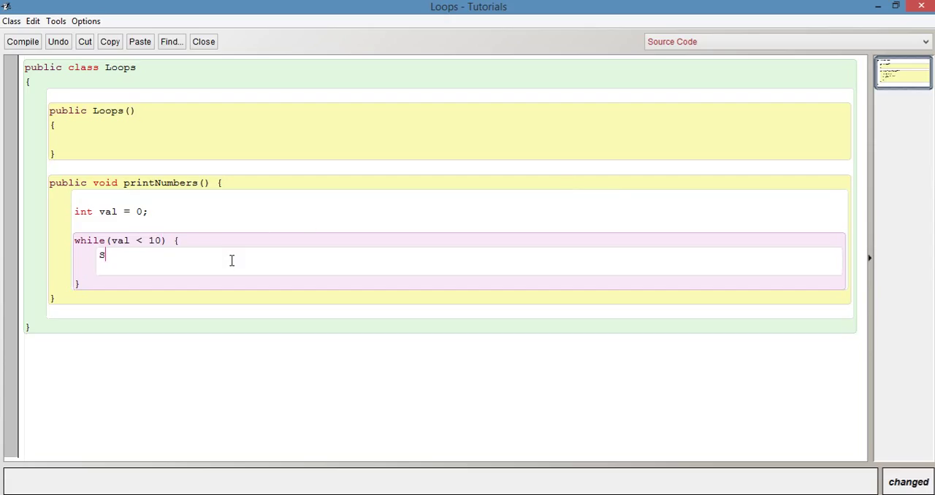
pyautogui.write('yste')
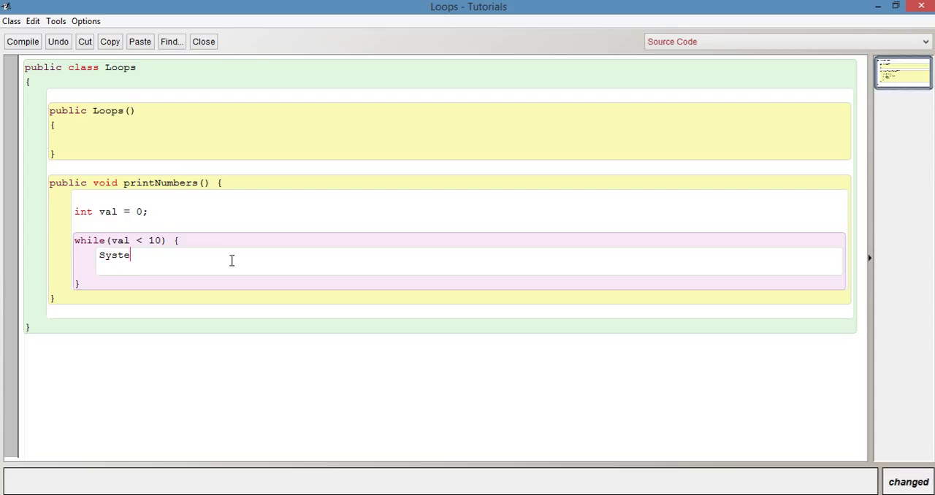
pyautogui.write('m.out.print')
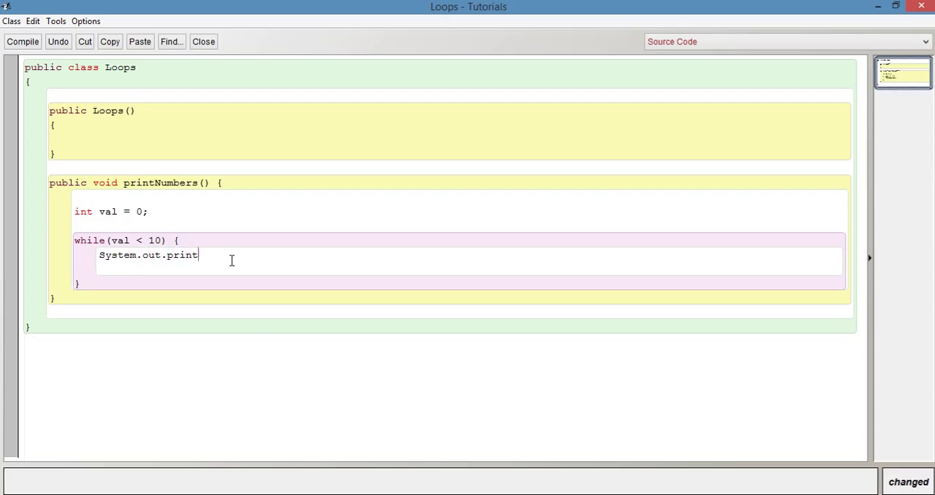
pyautogui.write('ln();')
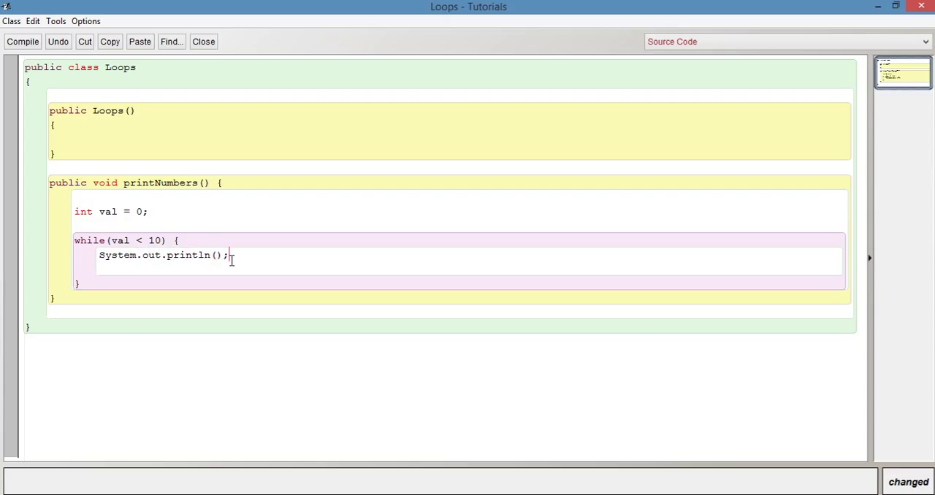
pyautogui.write('val')
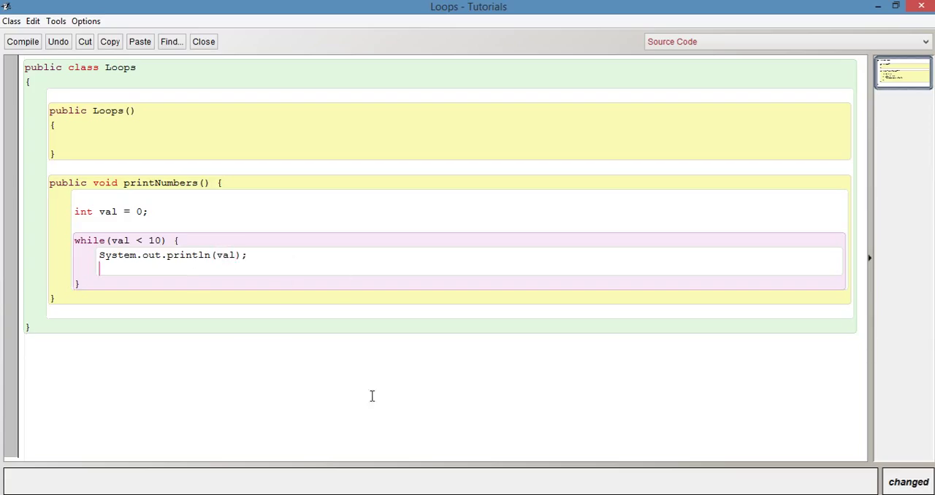
pyautogui.write('va')
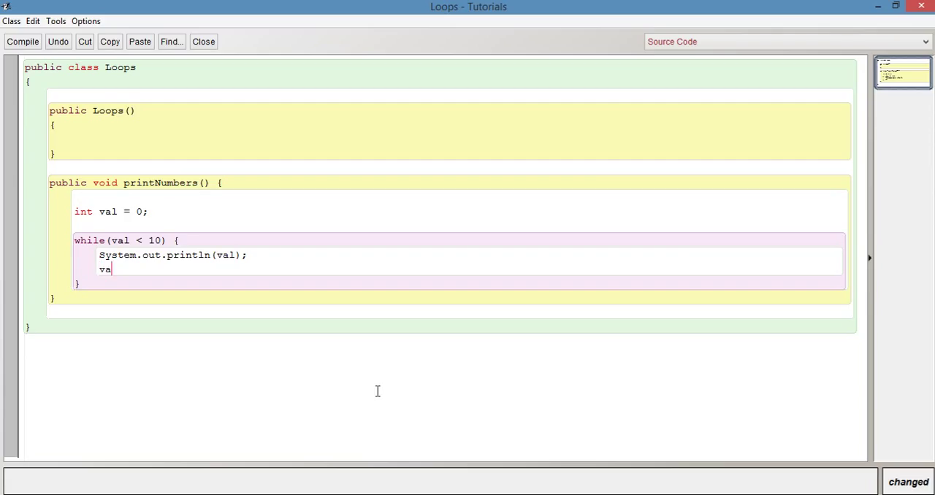
pyautogui.write('l++;')
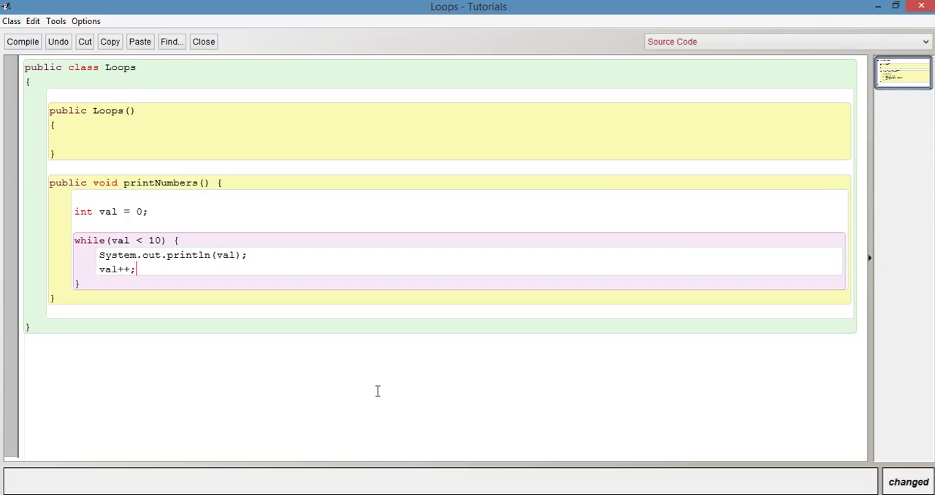
pyautogui.moveTo(99, 255)
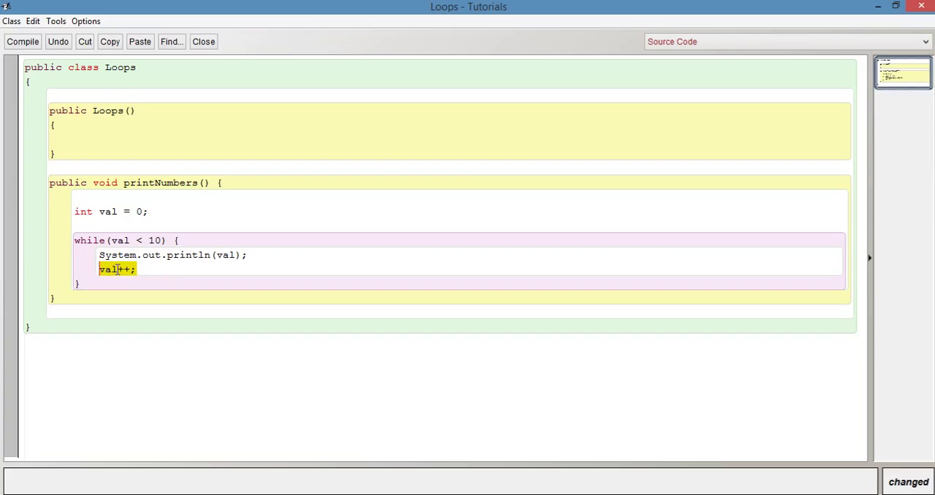
pyautogui.moveTo(122, 253)
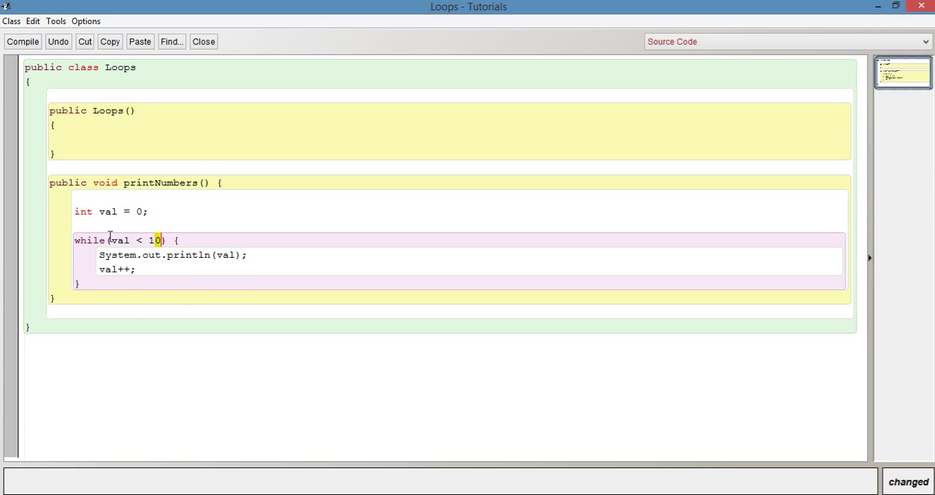
pyautogui.doubleClick(119, 240)
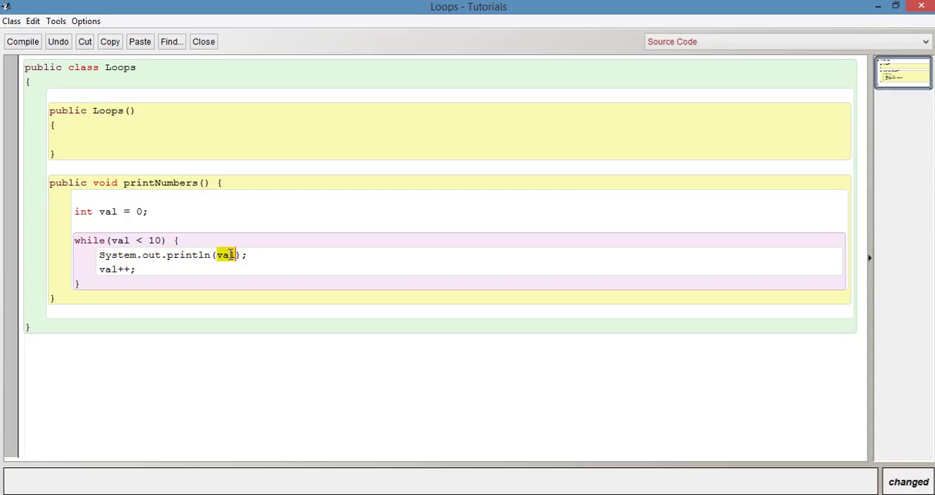
pyautogui.doubleClick(117, 270)
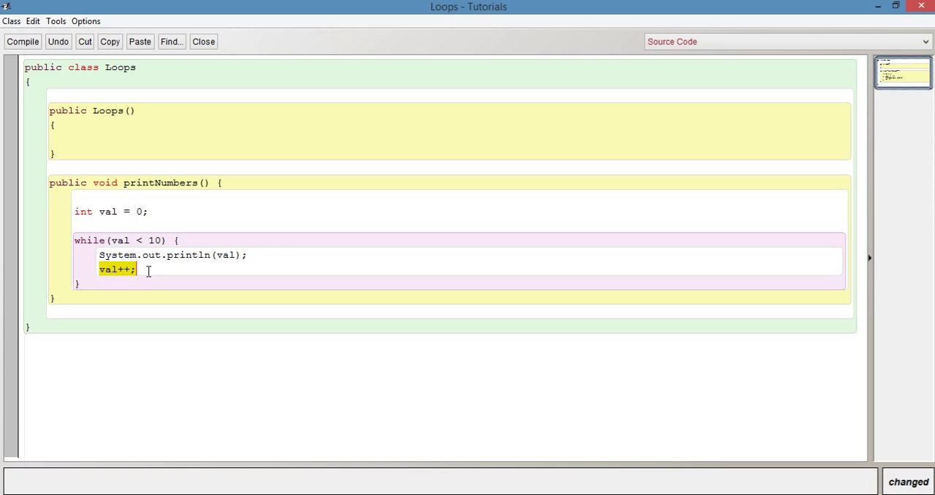
pyautogui.moveTo(143, 281)
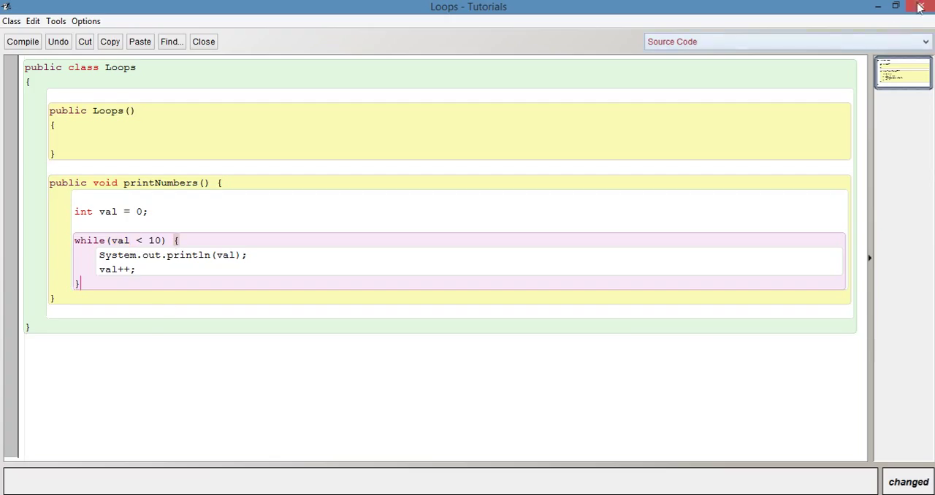
# - Close the editor to save the Loops source, then select the while condition
pyautogui.click(203, 42)
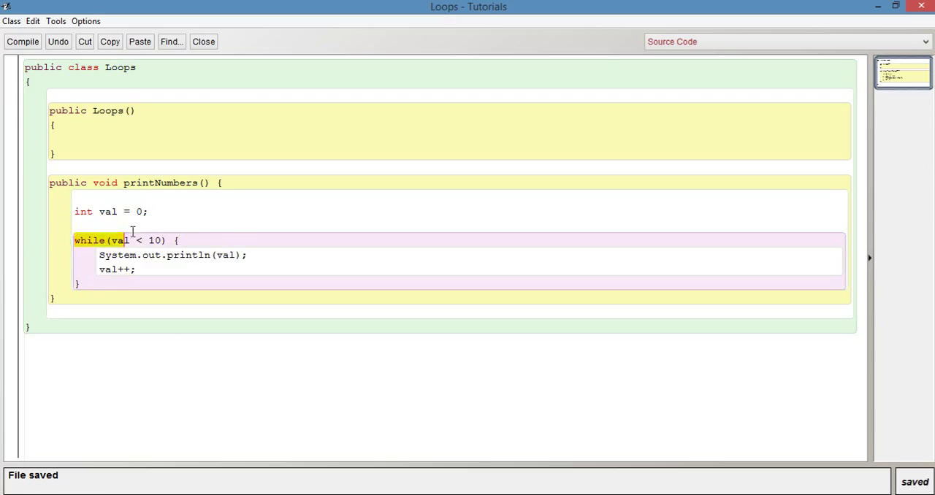
pyautogui.moveTo(126, 240); pyautogui.dragTo(168, 240)
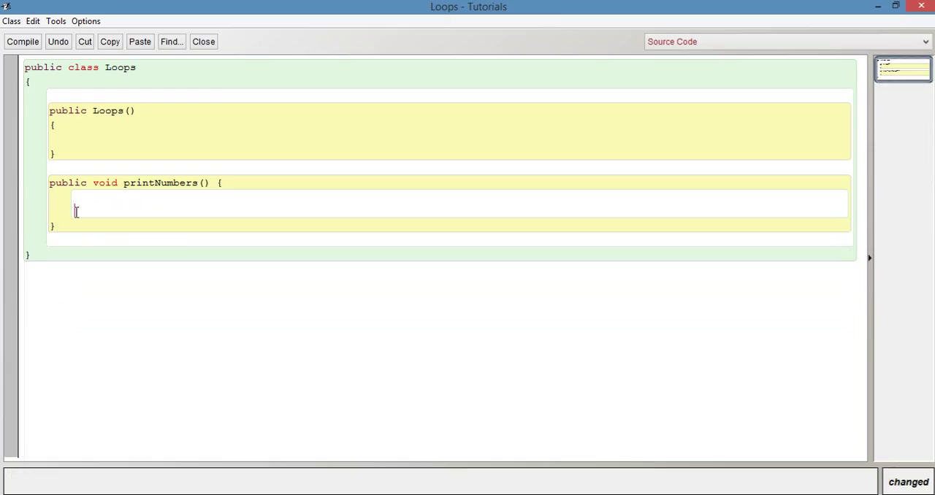
# - Write a do { System.out.println(val); } while(val < 10); loop in printNumbers
pyautogui.write('do {')
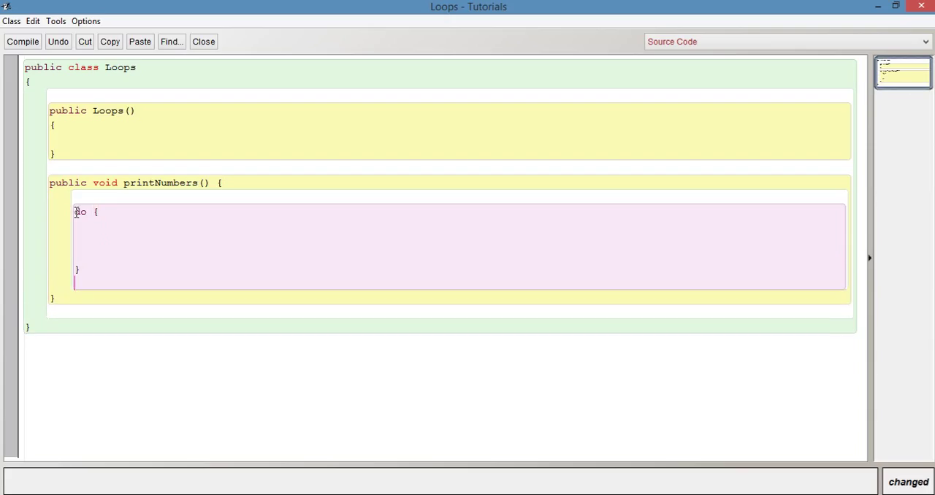
pyautogui.write('while')
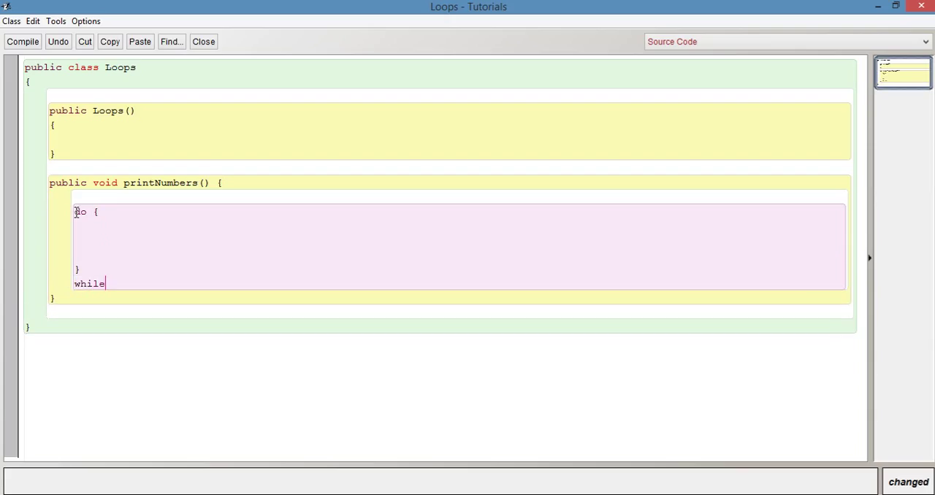
pyautogui.write('()')
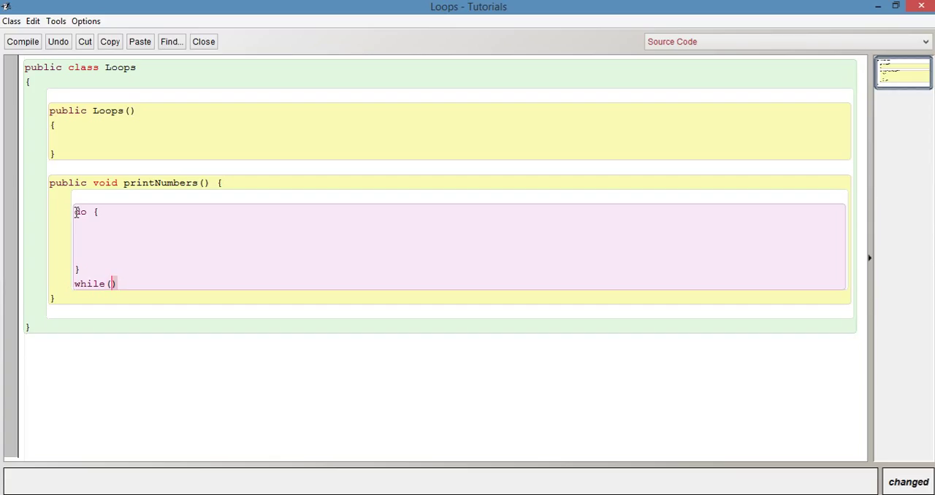
pyautogui.write('val <')
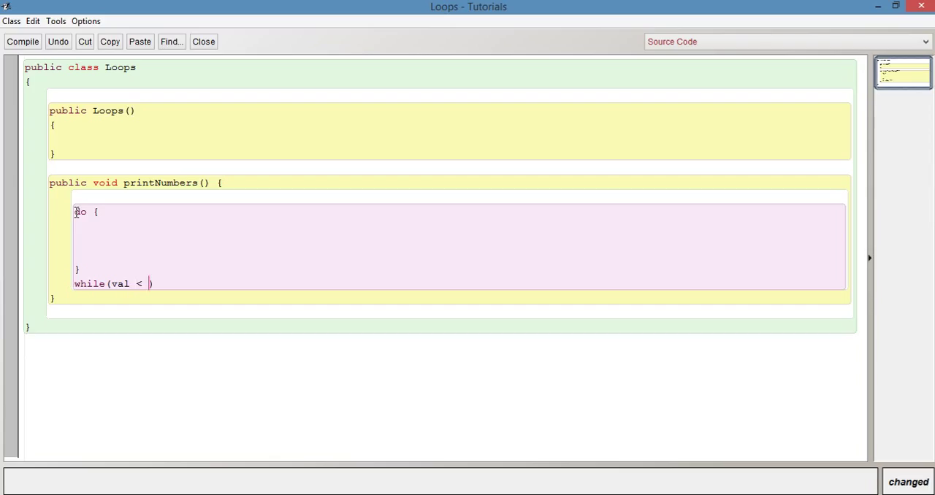
pyautogui.write('10')
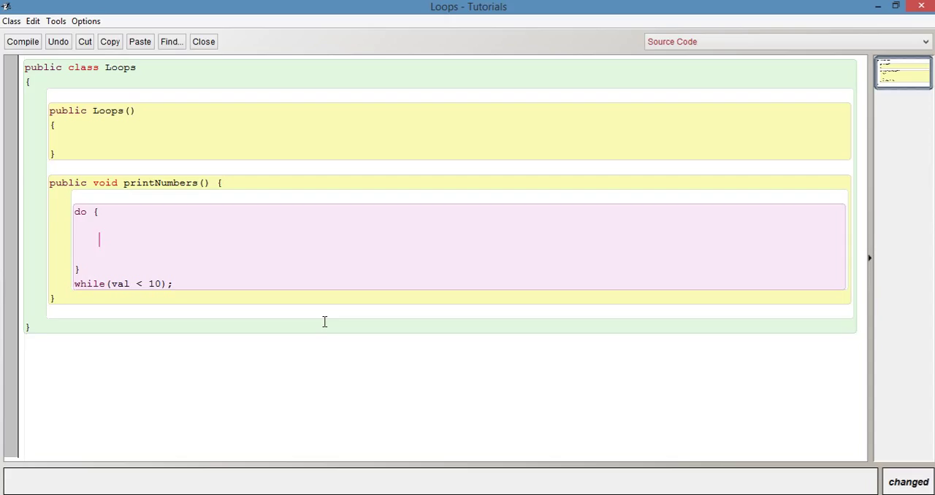
pyautogui.write('System.out.')
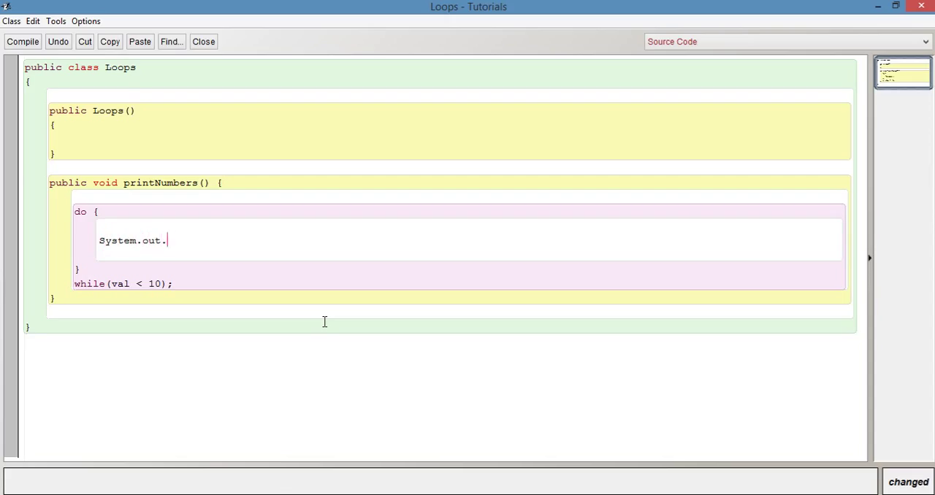
pyautogui.write('println()')
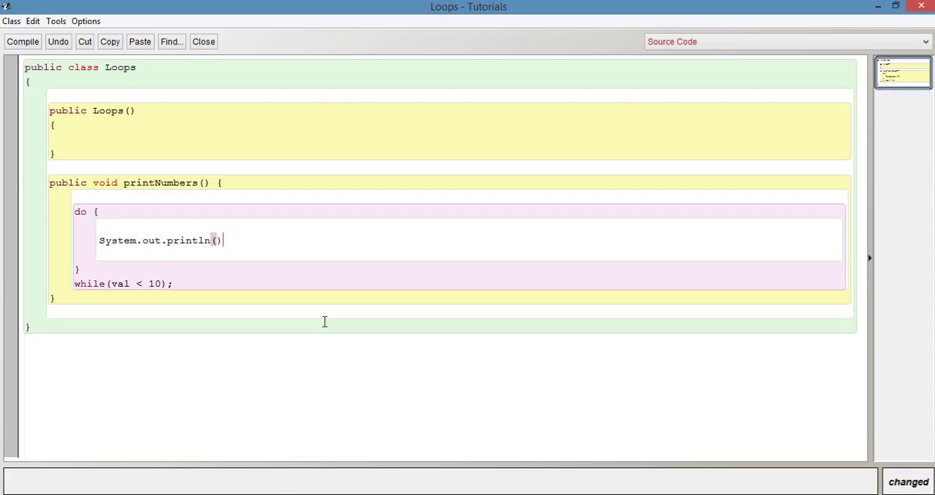
pyautogui.write(';')
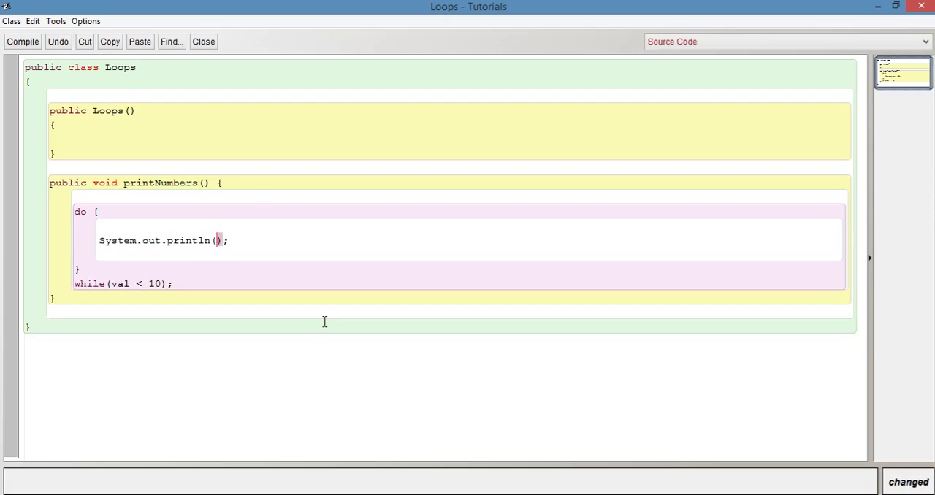
pyautogui.write('val')
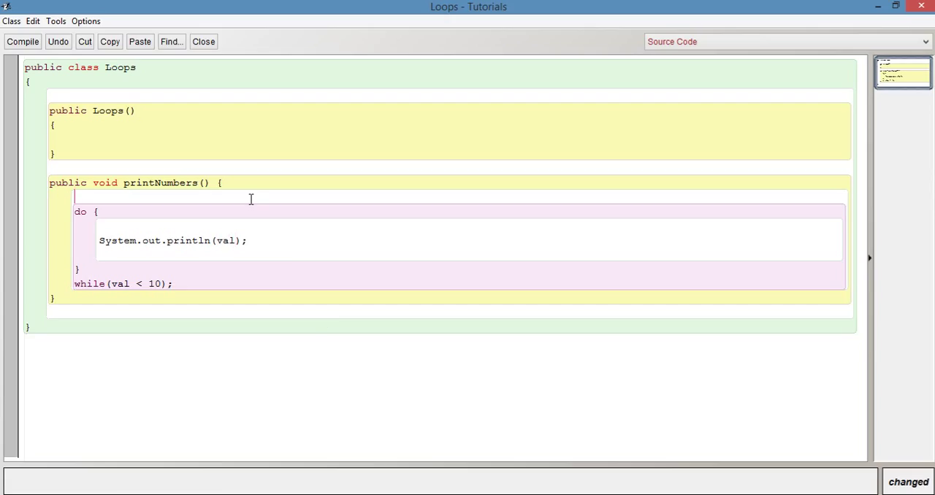
# - Type int val = 100; above the do line and review the loop block
pyautogui.write('int v')
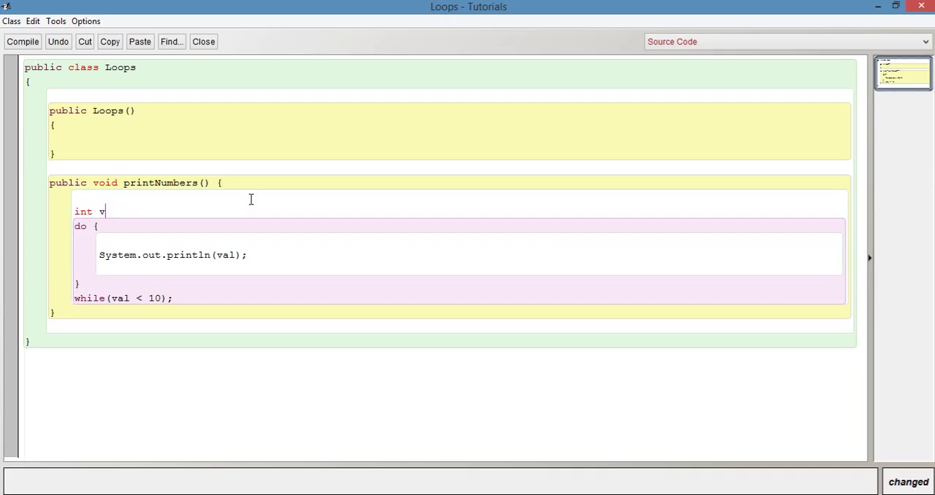
pyautogui.write('al =')
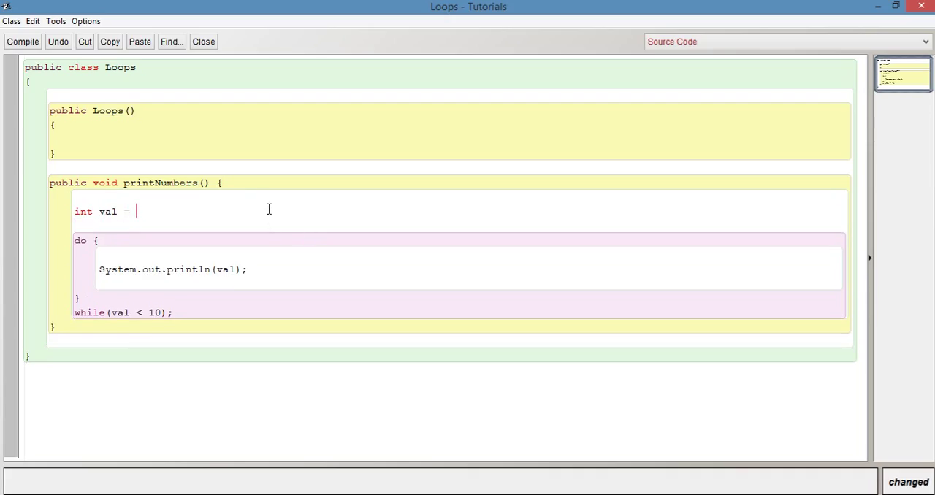
pyautogui.write('100;')
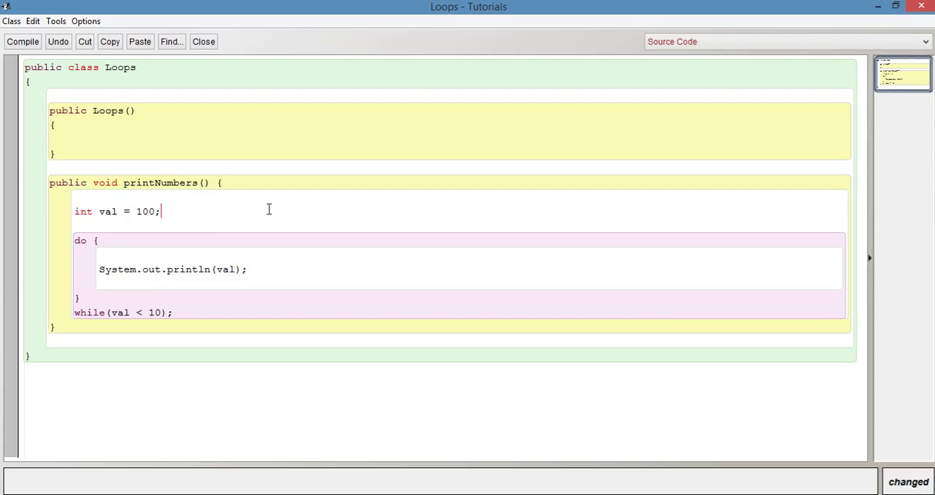
pyautogui.moveTo(149, 280)
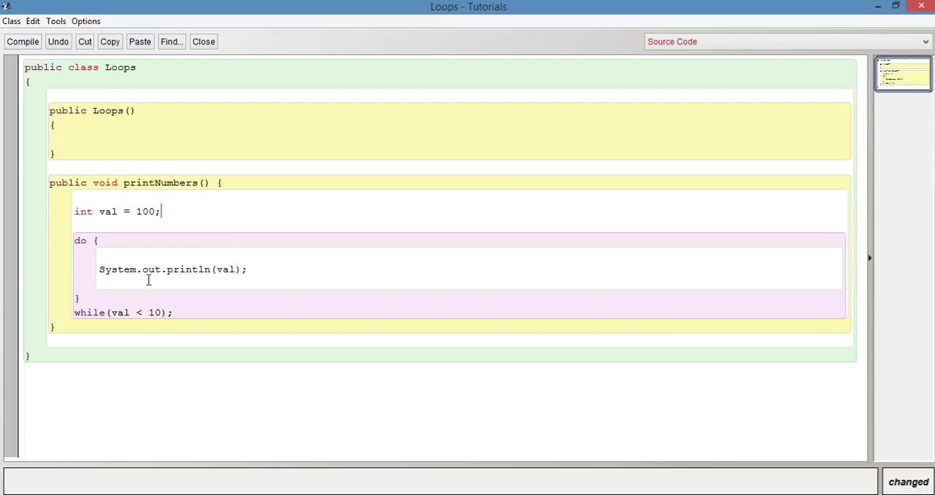
pyautogui.moveTo(130, 257)
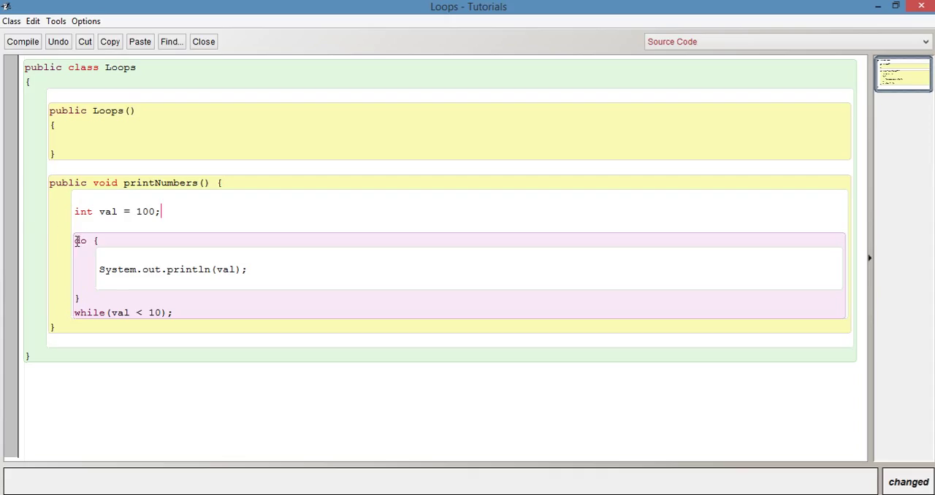
pyautogui.moveTo(76, 241); pyautogui.dragTo(79, 298)
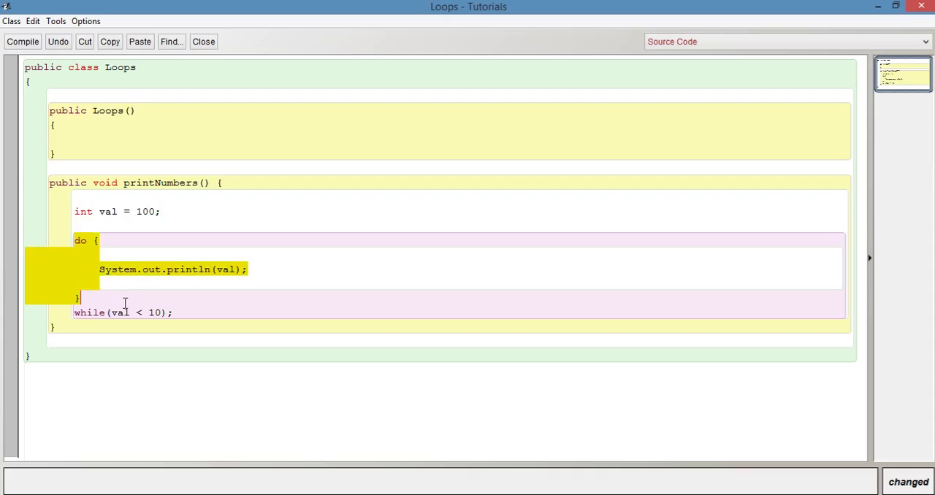
pyautogui.click(79, 313)
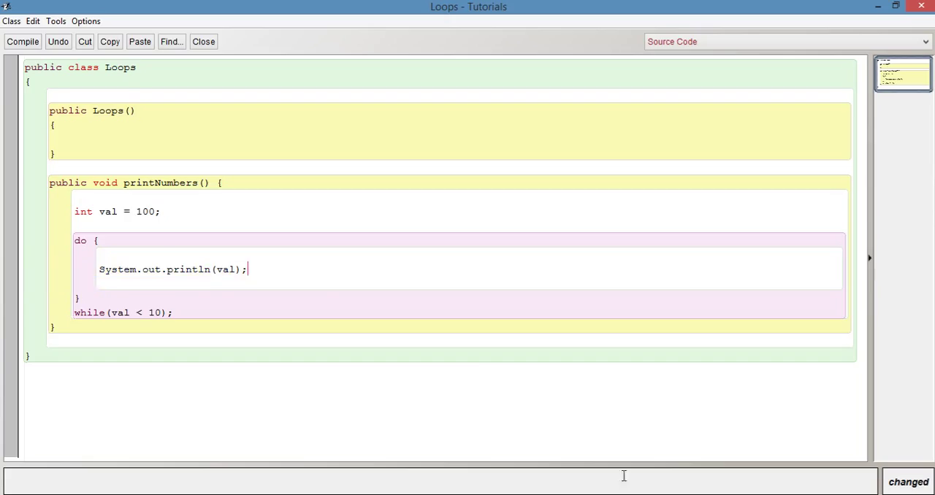
# - Add val++ after the println statement and review val in the while condition
pyautogui.write('val++;')
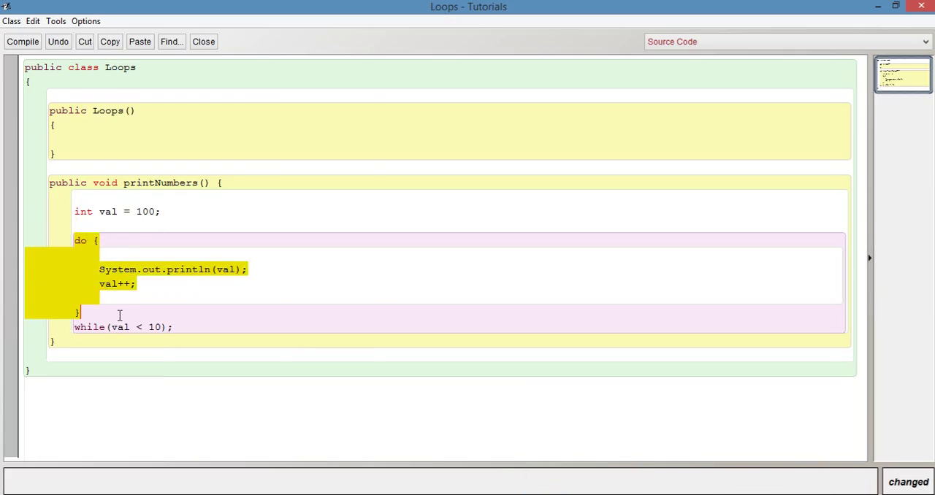
pyautogui.click(98, 241)
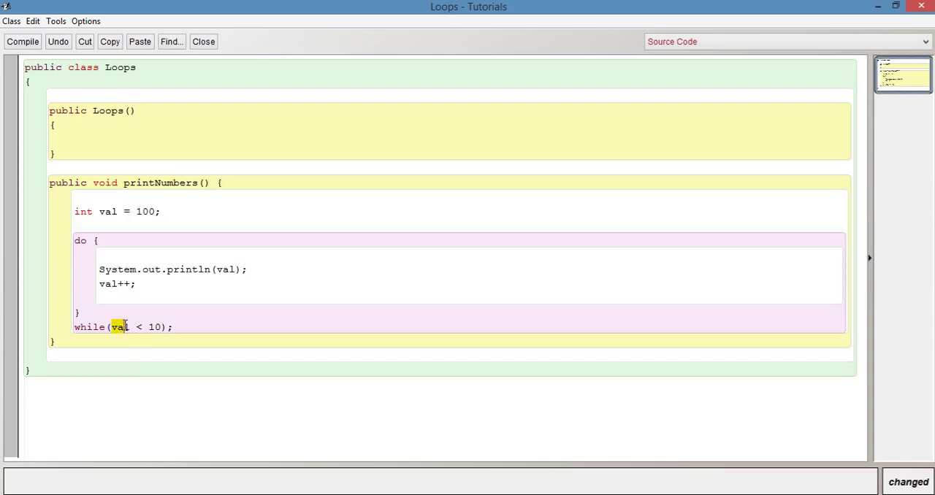
pyautogui.click(165, 327)
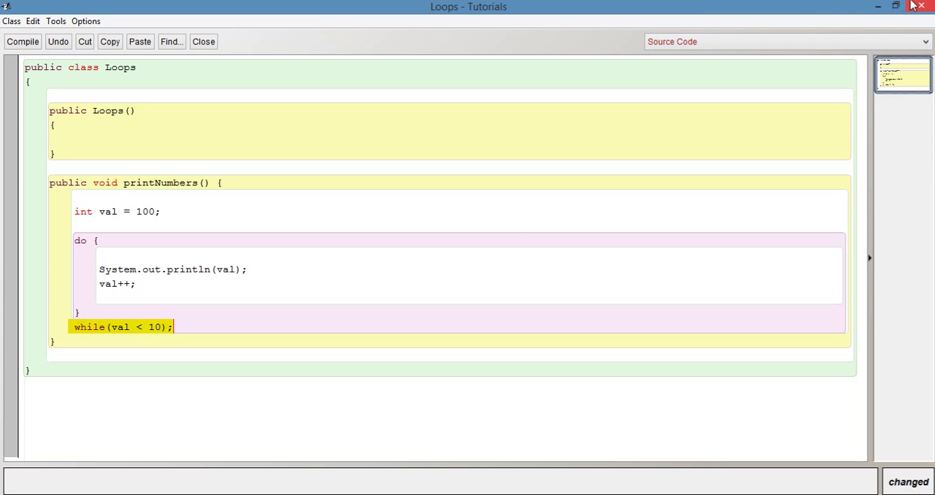
# - Close the Loops editor and begin creating a new Loops object
pyautogui.click(203, 41)
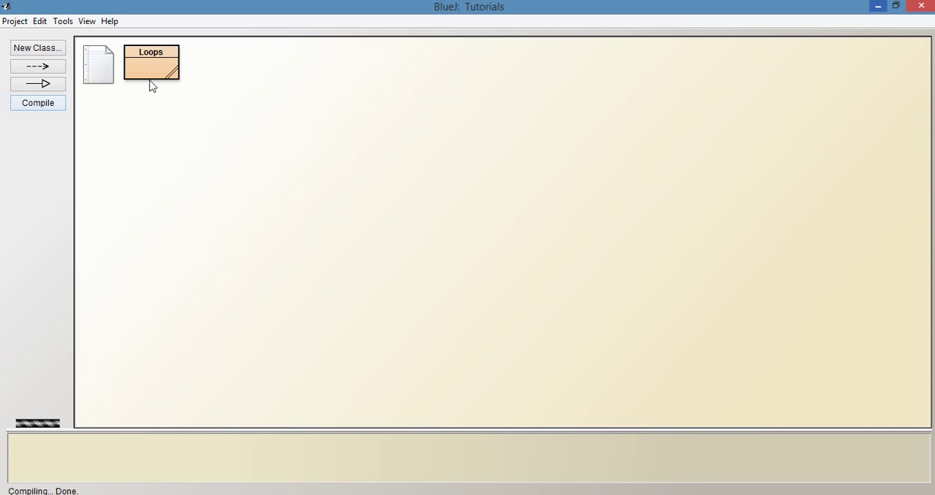
pyautogui.click(151, 62)
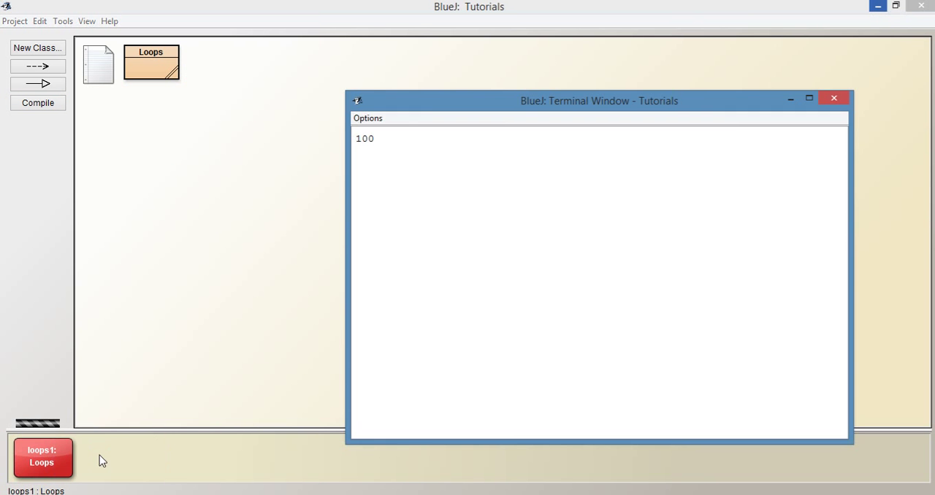
pyautogui.moveTo(727, 228)
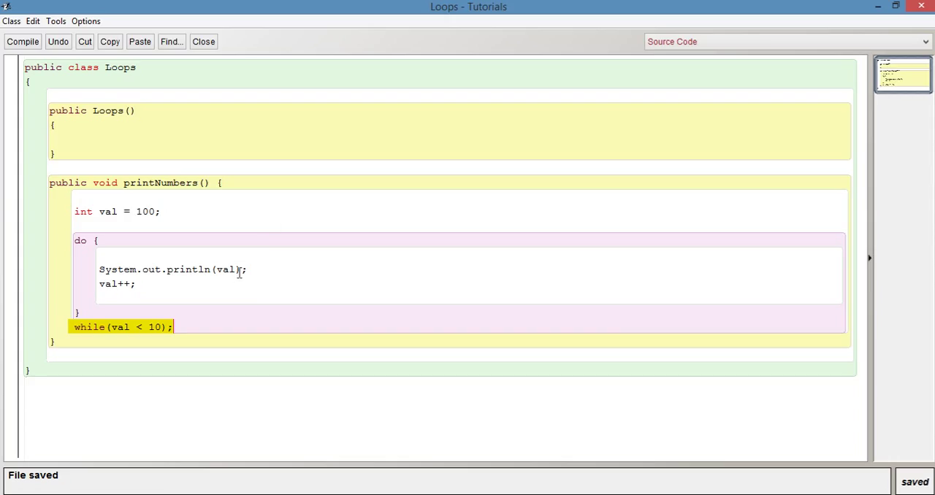
pyautogui.moveTo(212, 294)
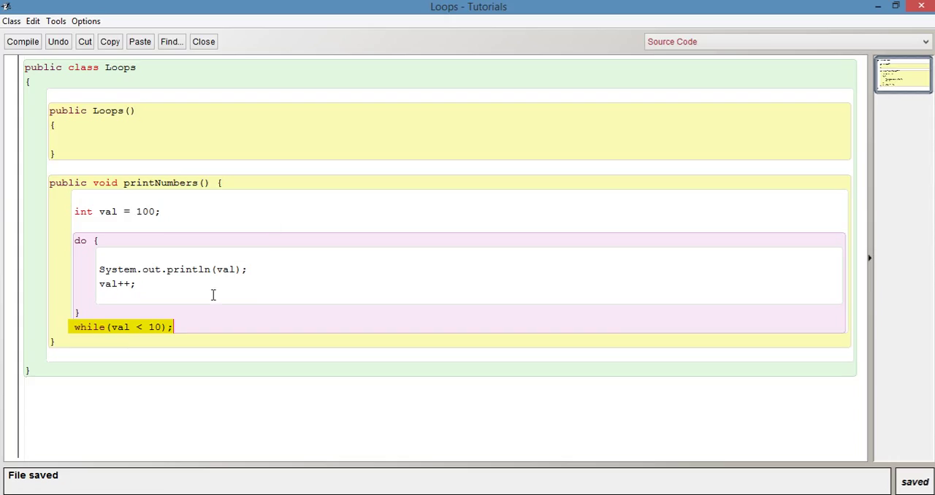